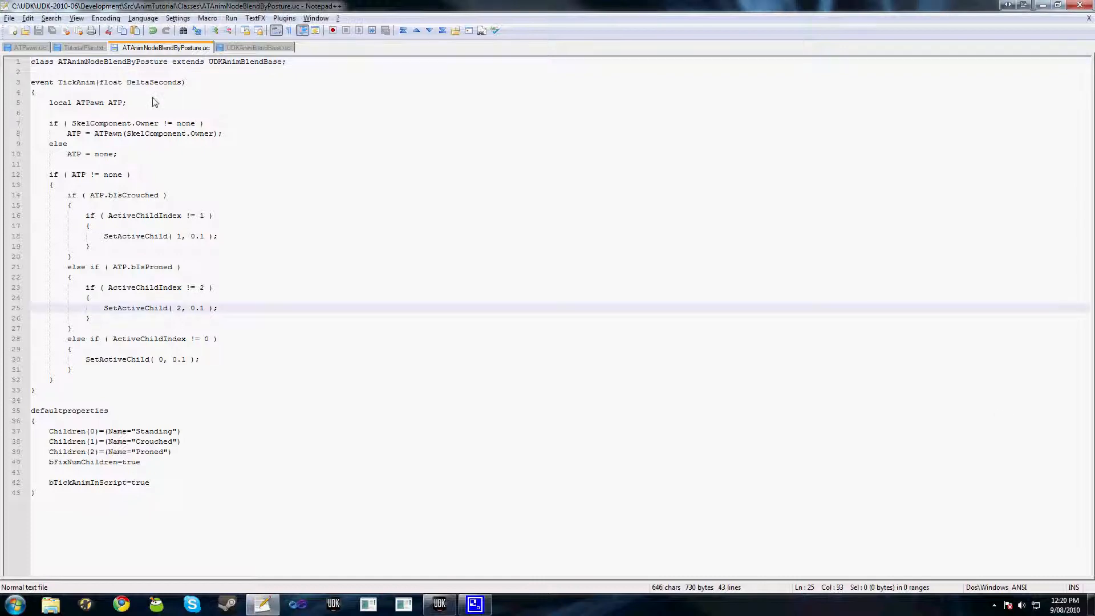
pyautogui.moveTo(138, 76)
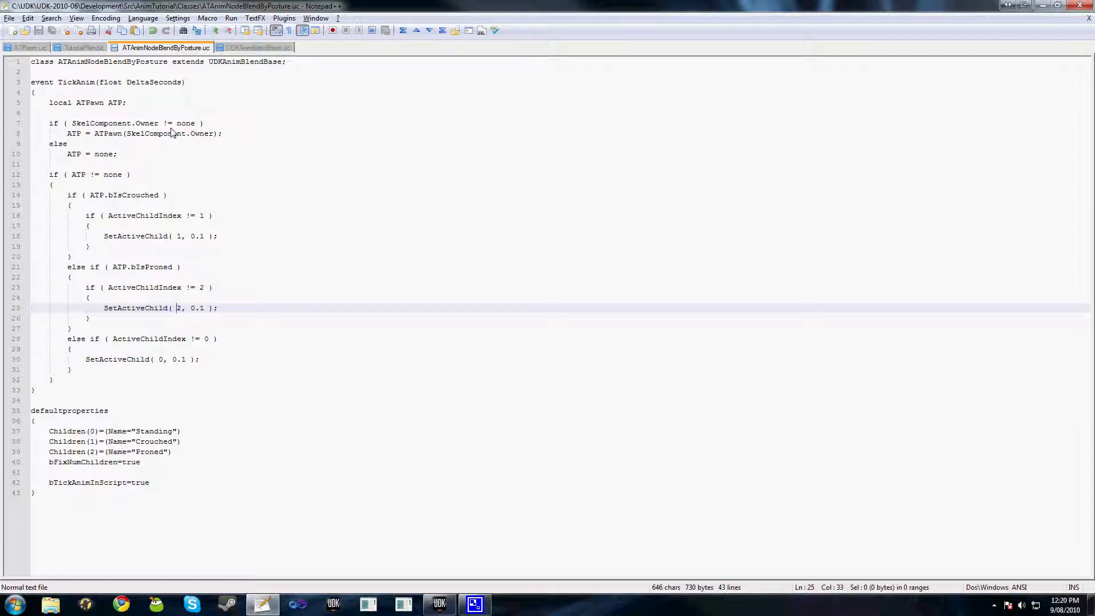
pyautogui.moveTo(569, 197)
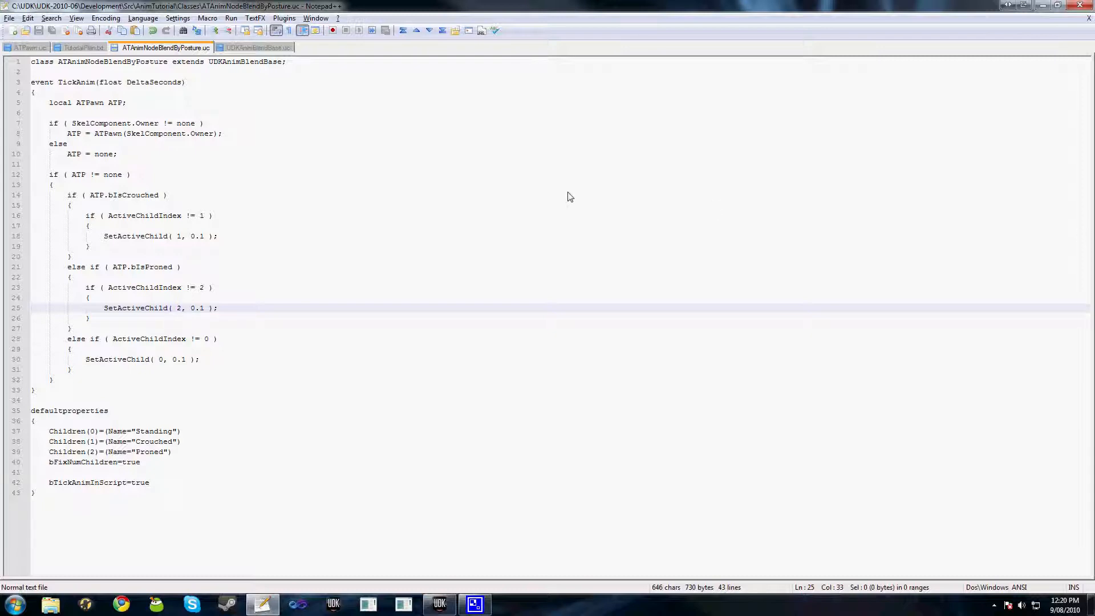
pyautogui.moveTo(511, 321)
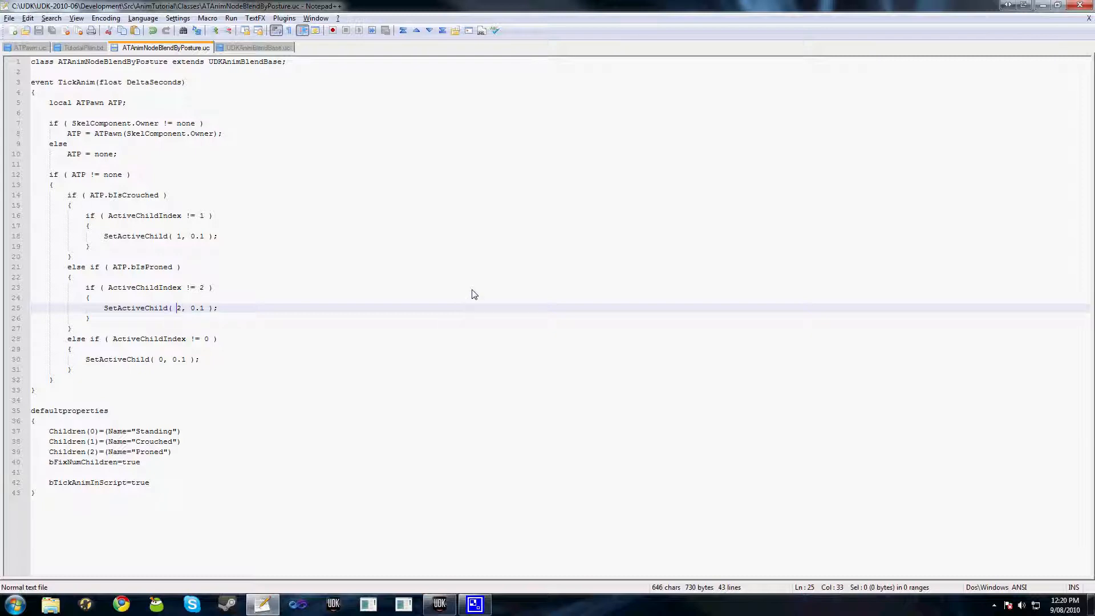
# Highlight the bTickAnimInScript property name in the class code while explaining it
pyautogui.doubleClick(86, 481)
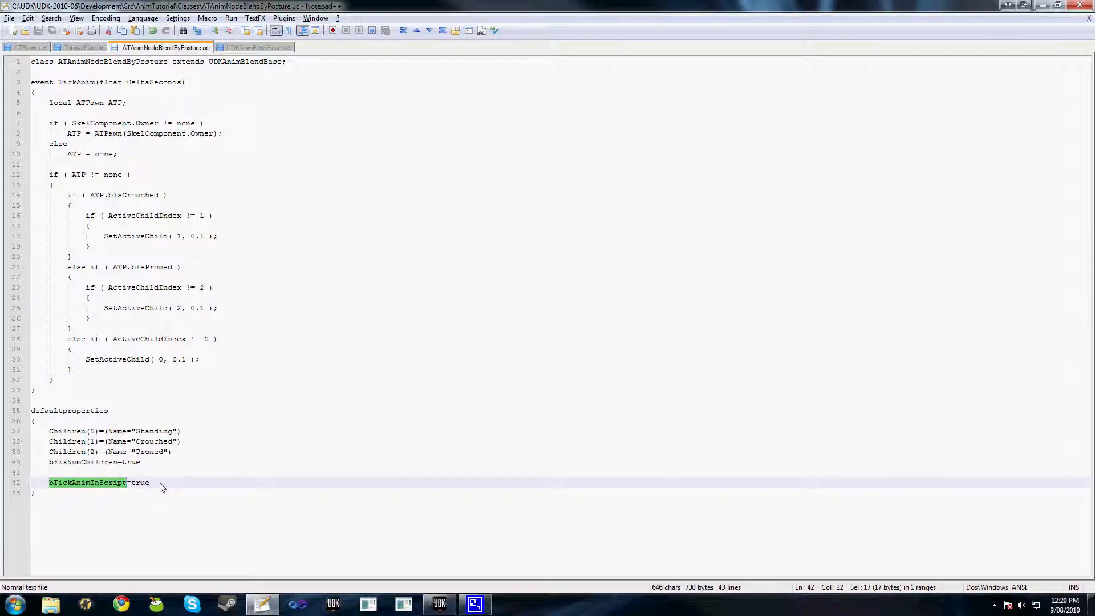
pyautogui.moveTo(322, 431)
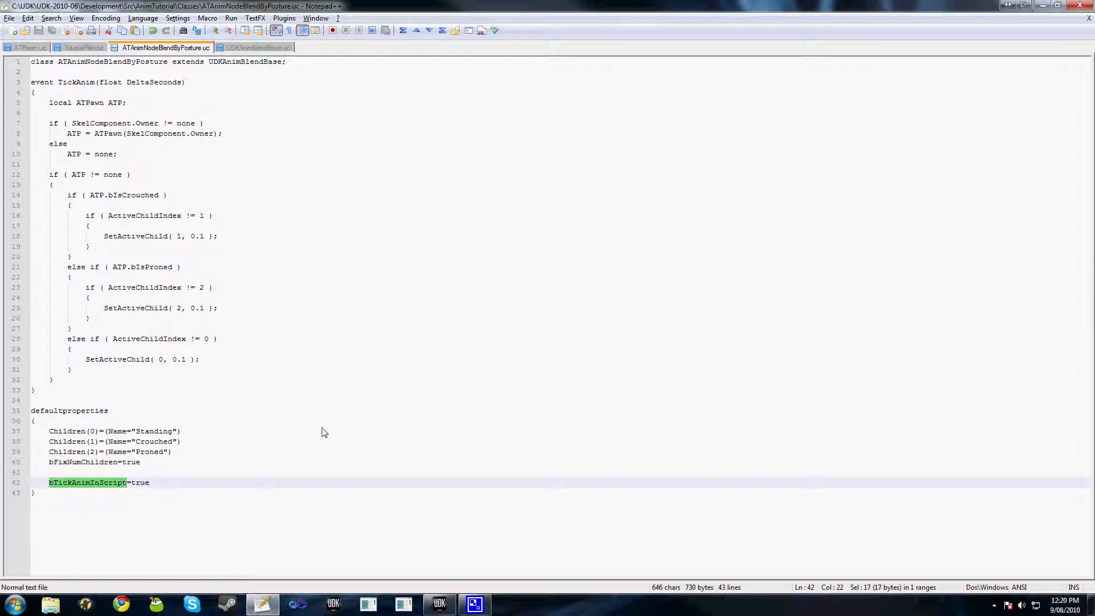
pyautogui.moveTo(222, 125)
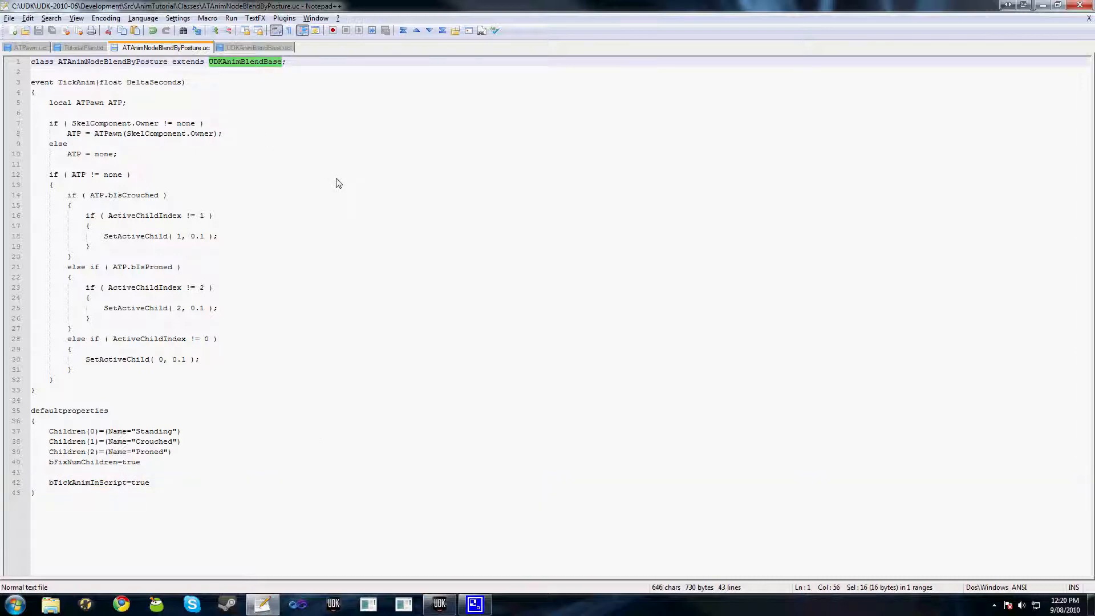
pyautogui.moveTo(100, 484)
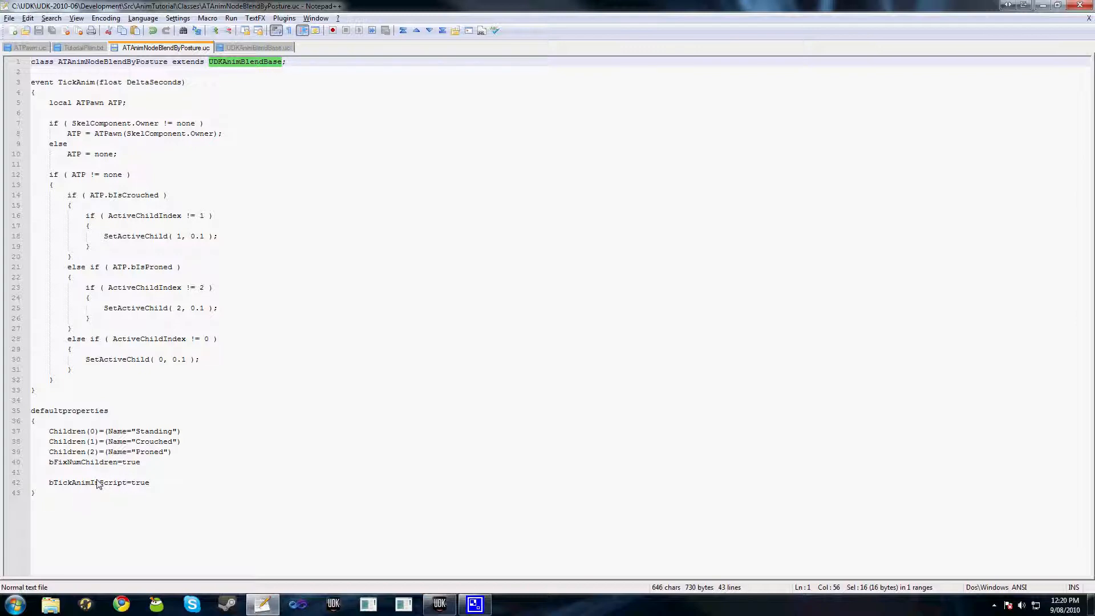
pyautogui.doubleClick(85, 482)
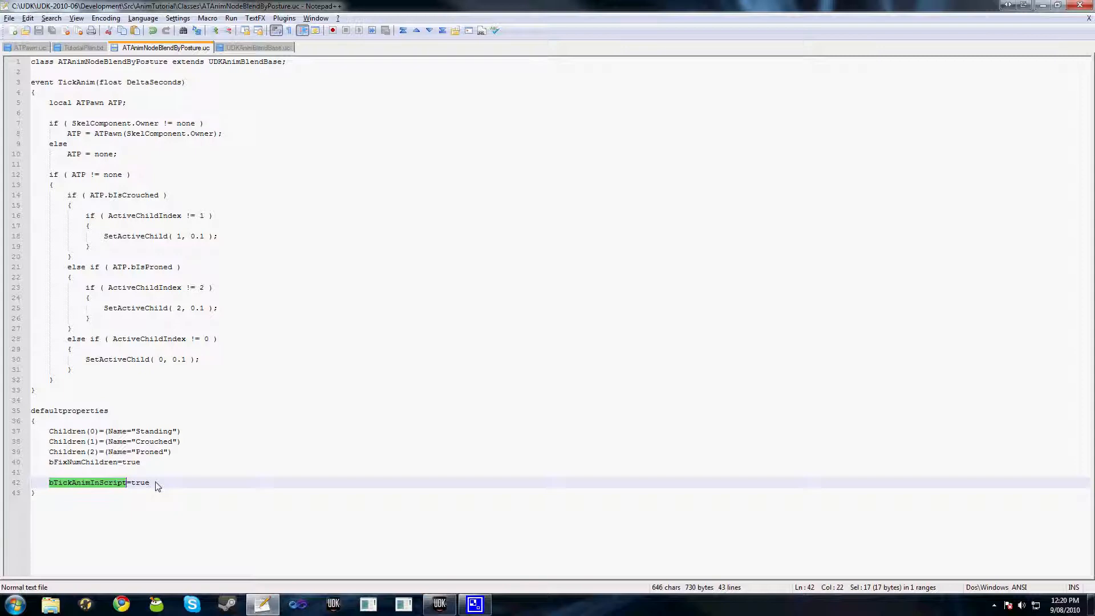
pyautogui.moveTo(152, 421)
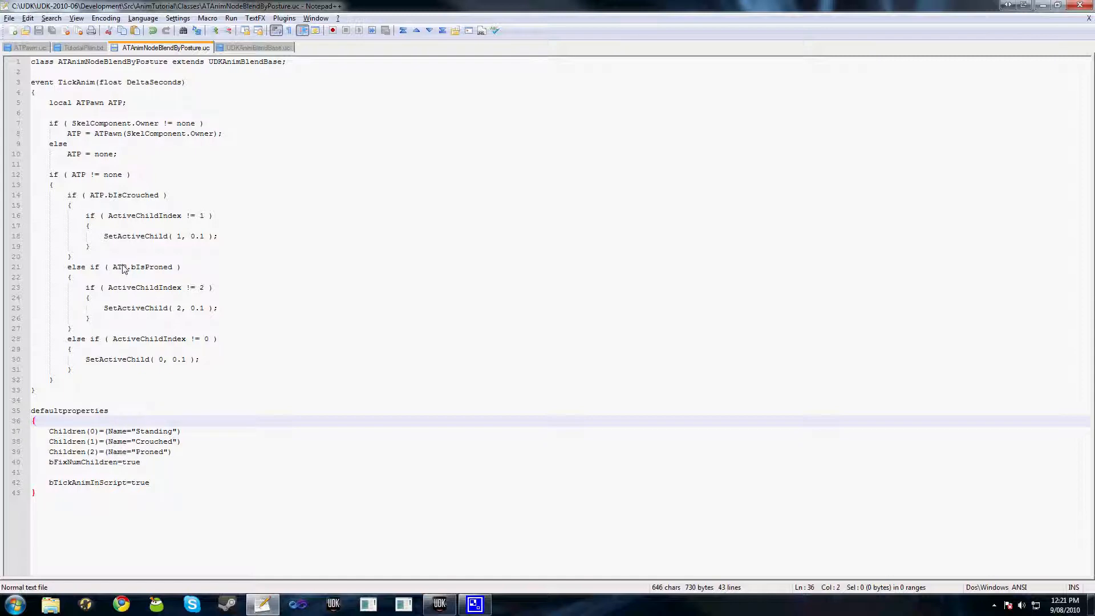
pyautogui.moveTo(353, 312)
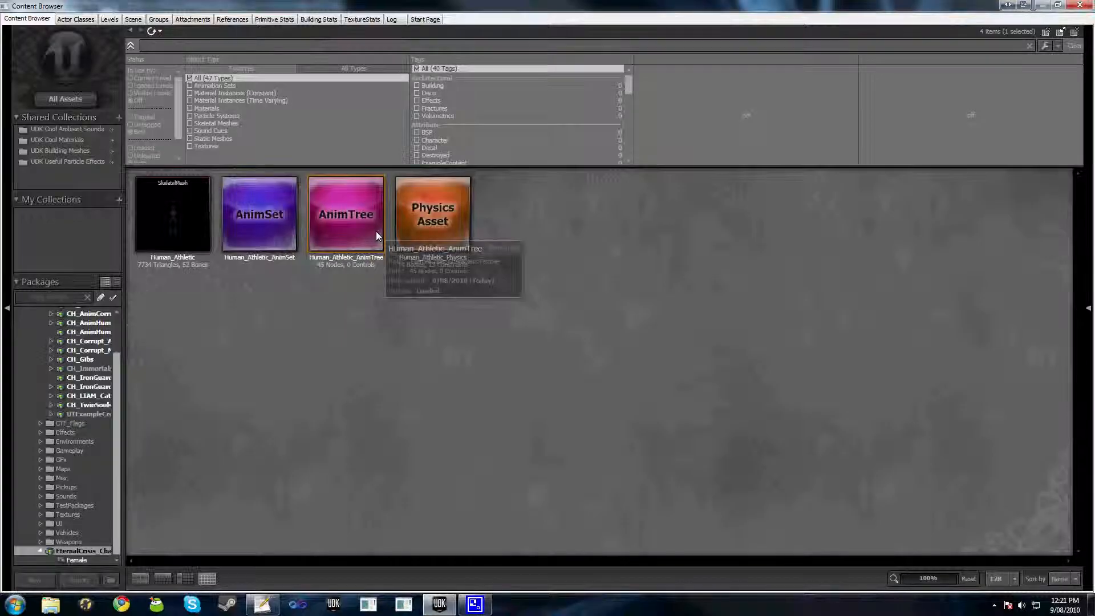
# Open Human_Athletic_AnimTree and view the ProneBlend and UTAnimBlendByIdle node properties
pyautogui.doubleClick(344, 213)
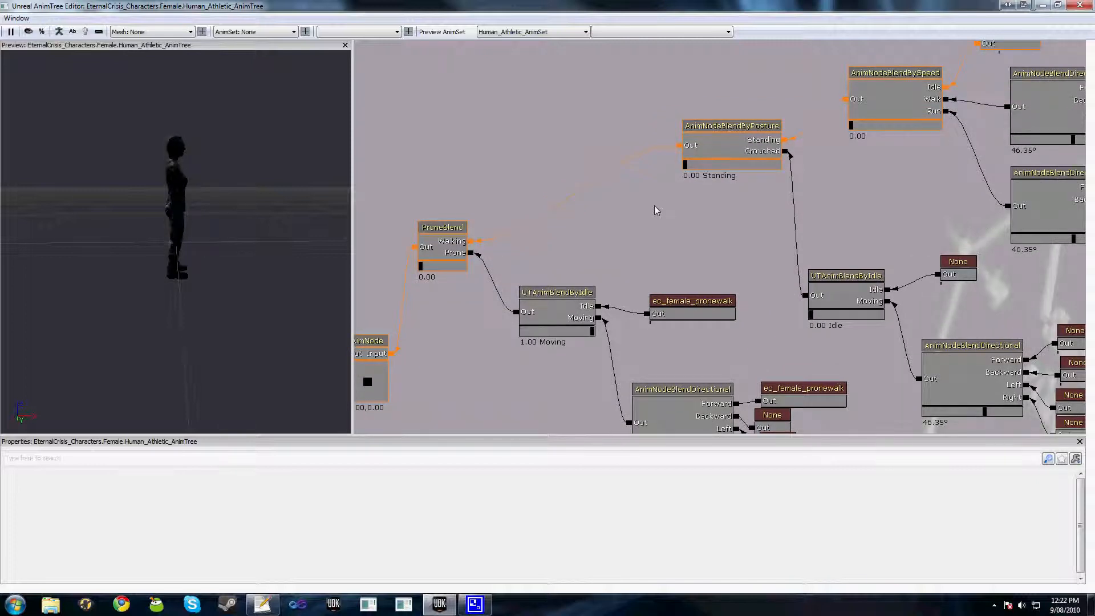
pyautogui.moveTo(423, 270)
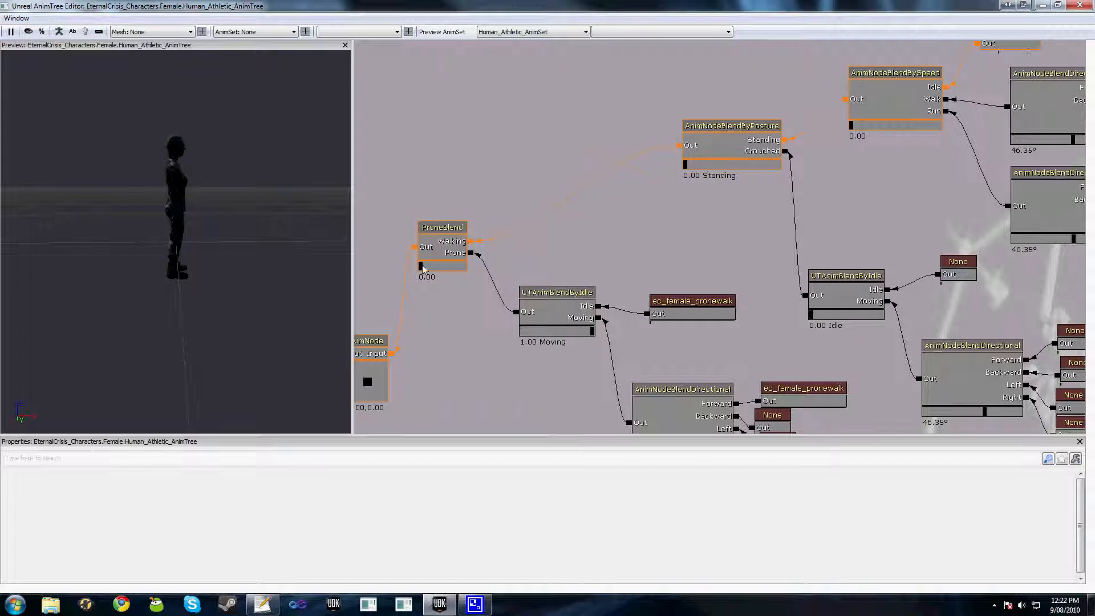
pyautogui.moveTo(676, 174)
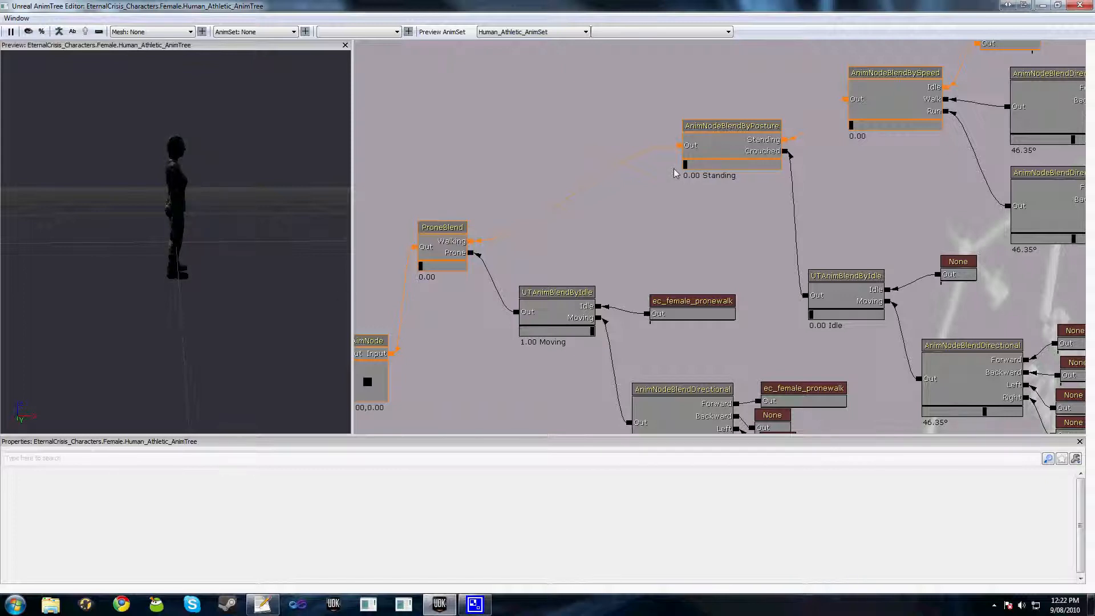
pyautogui.click(731, 125)
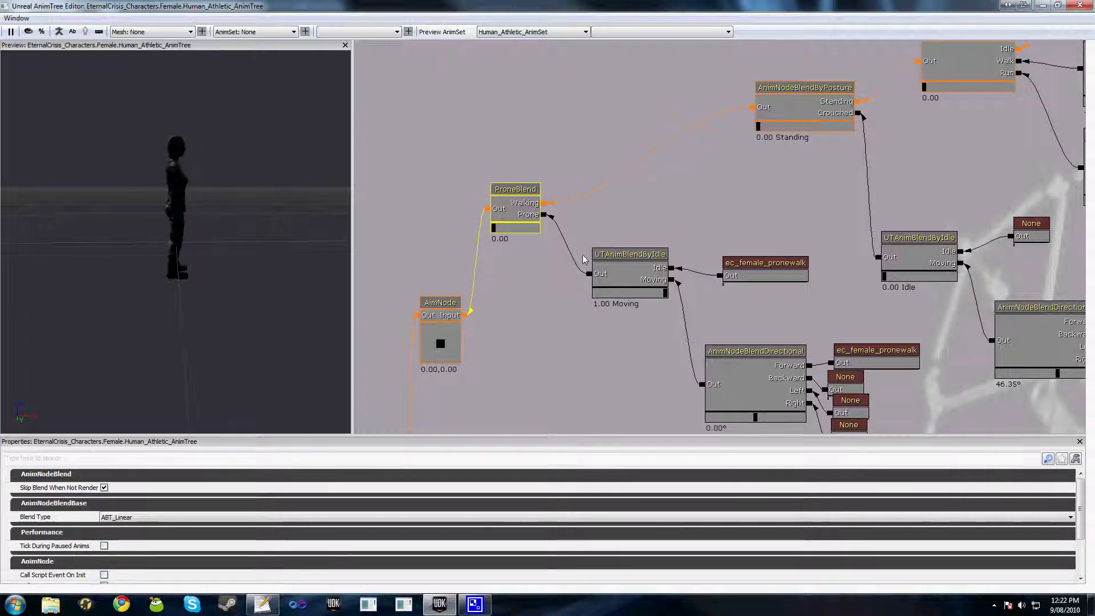
pyautogui.click(629, 273)
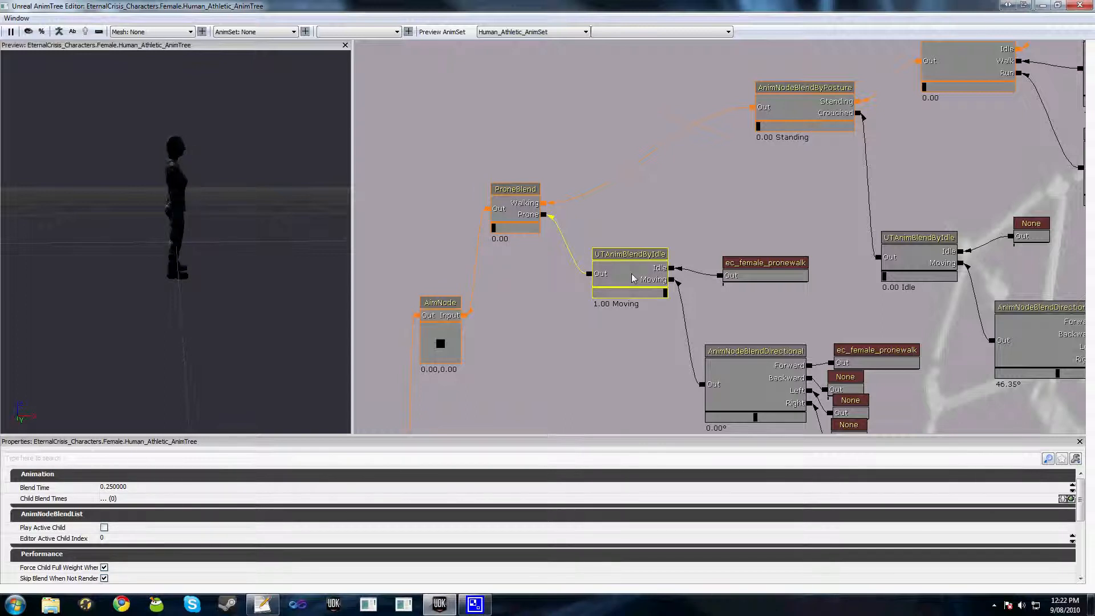
pyautogui.click(264, 604)
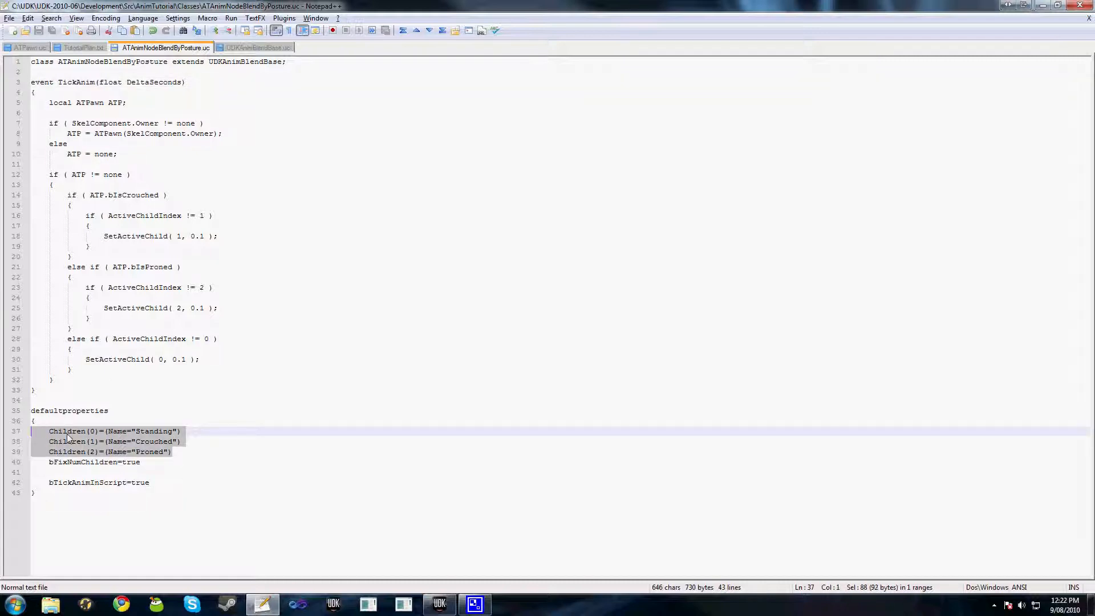
pyautogui.click(86, 441)
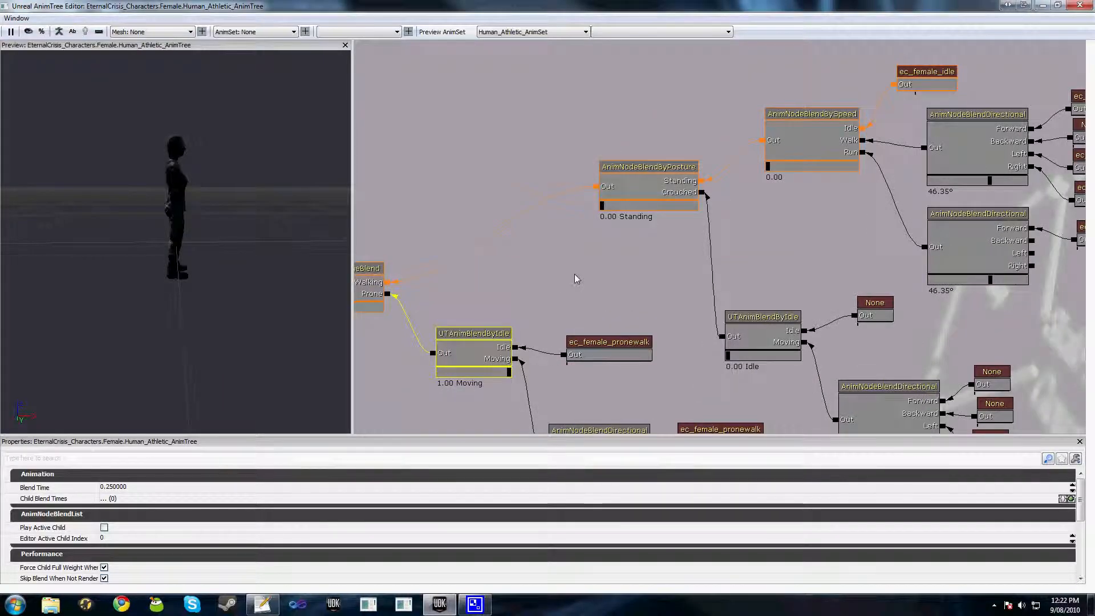
pyautogui.click(648, 167)
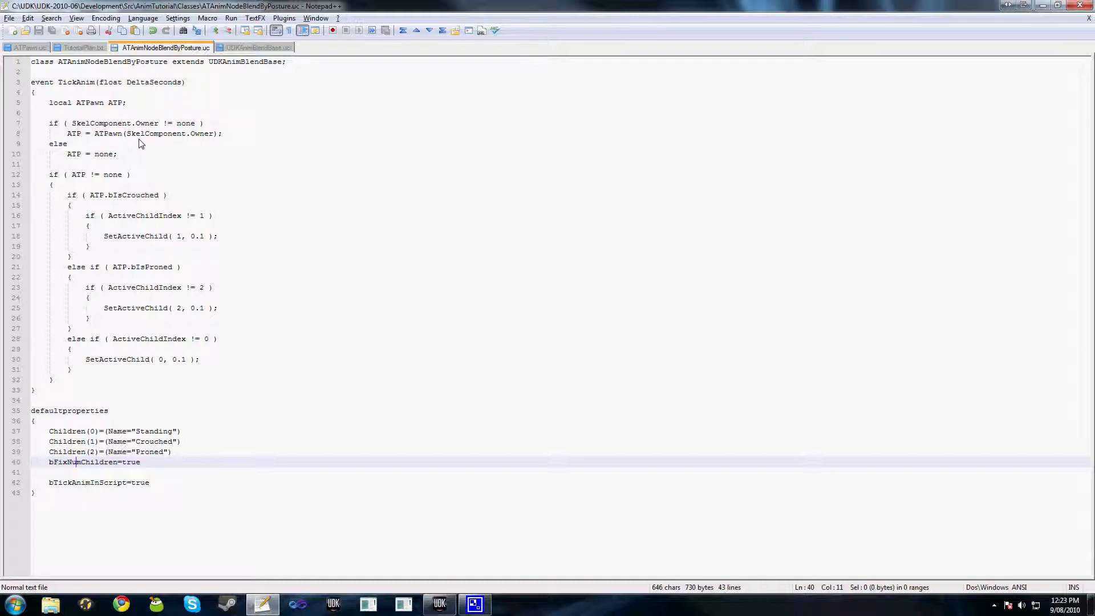
pyautogui.moveTo(118, 172)
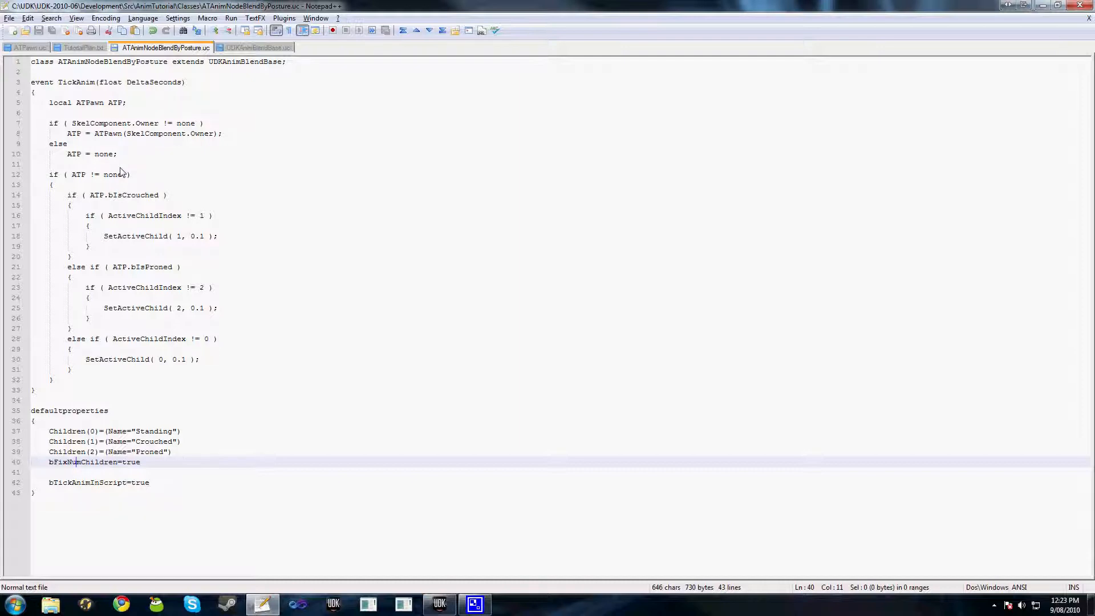
pyautogui.moveTo(176, 323)
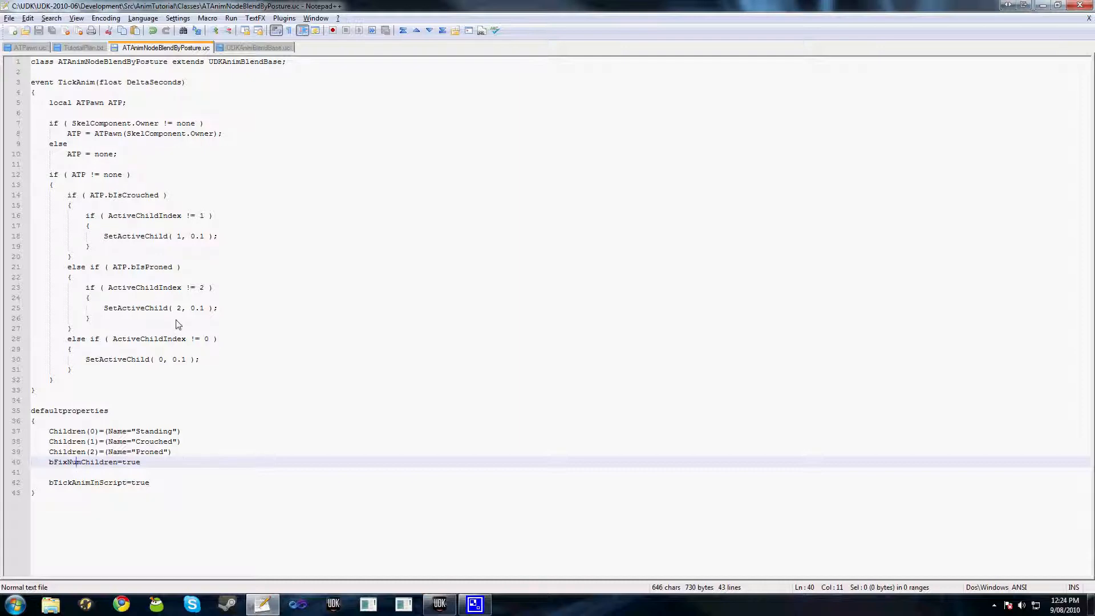
pyautogui.moveTo(176, 293)
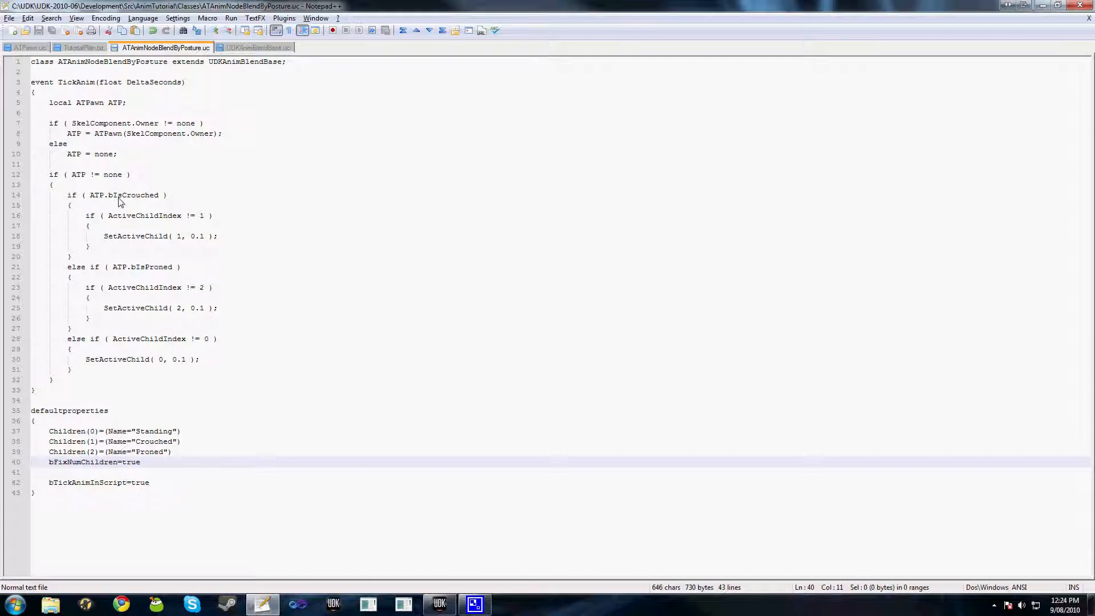
pyautogui.moveTo(129, 225)
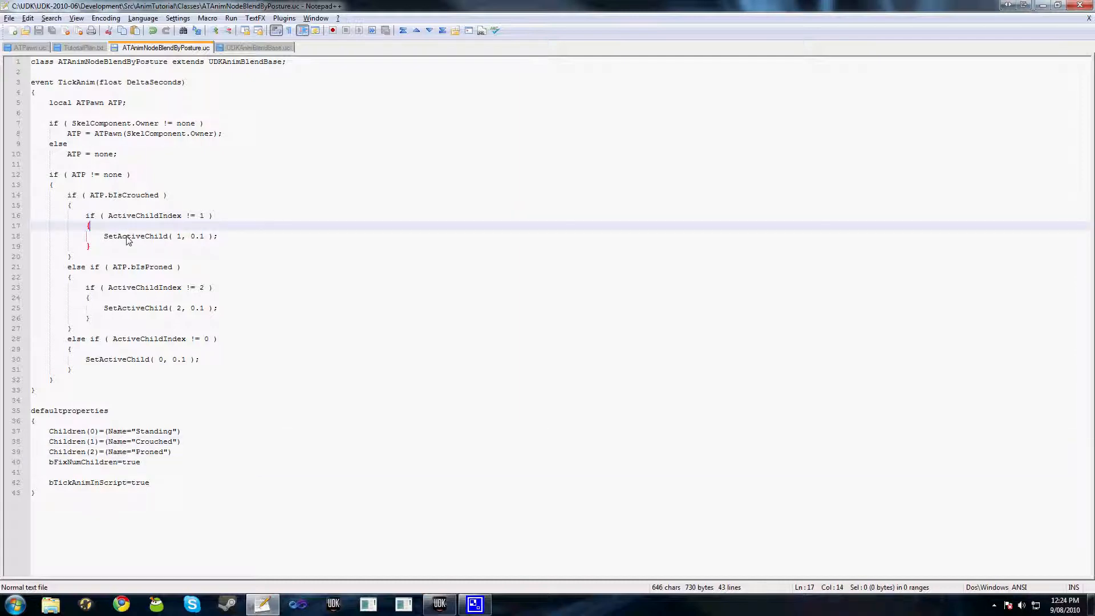
pyautogui.click(154, 237)
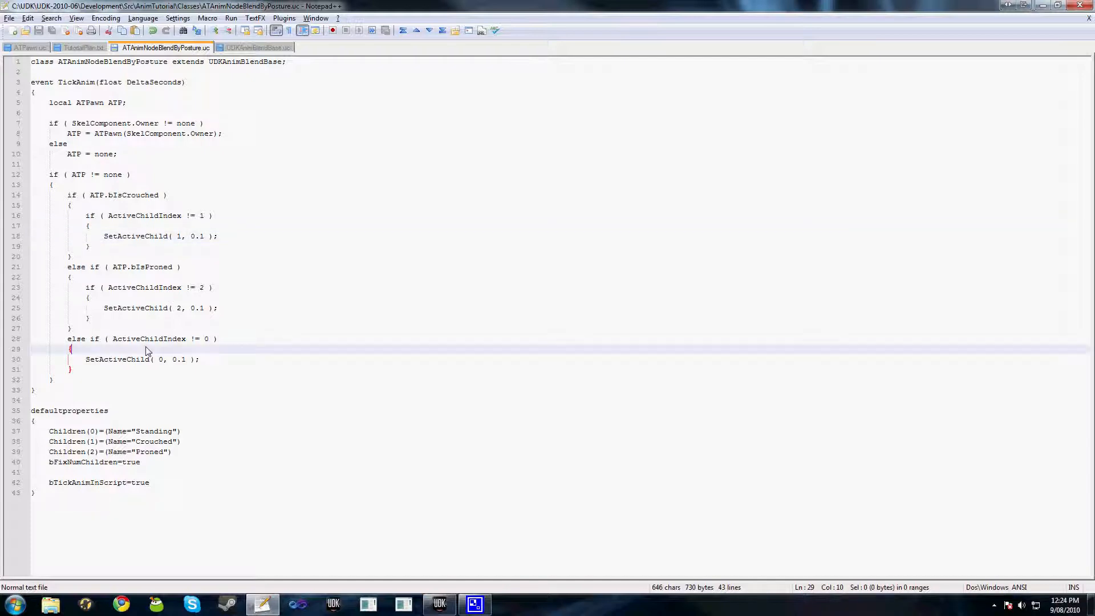
pyautogui.moveTo(427, 347)
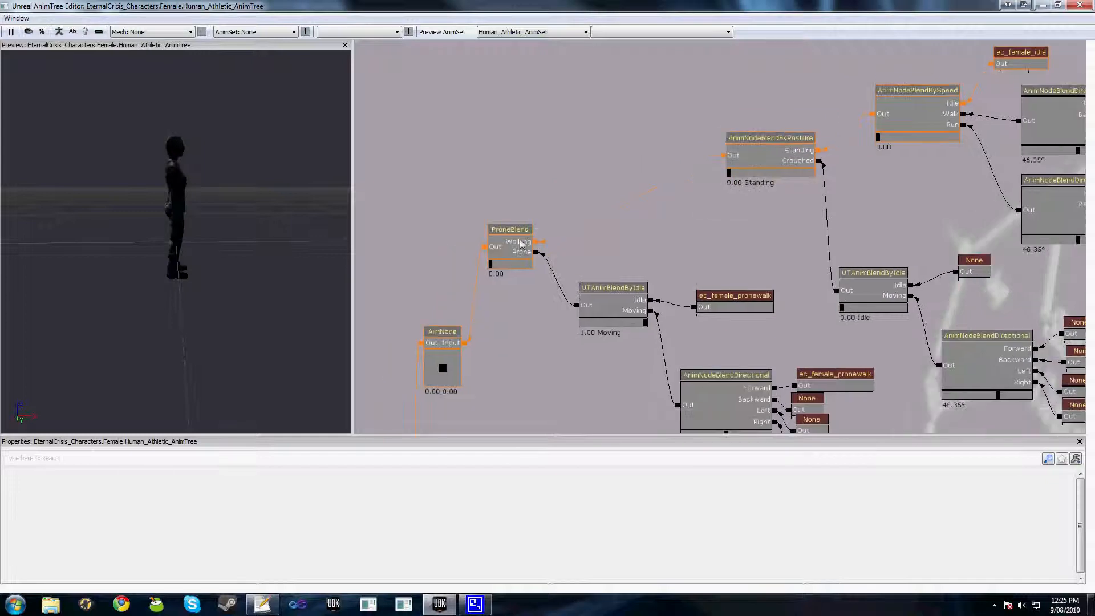
# Remove the old posture blend nodes and add an ATAnimNodeBlendByPosture node via New Animation Node > BlendBy
pyautogui.click(509, 230)
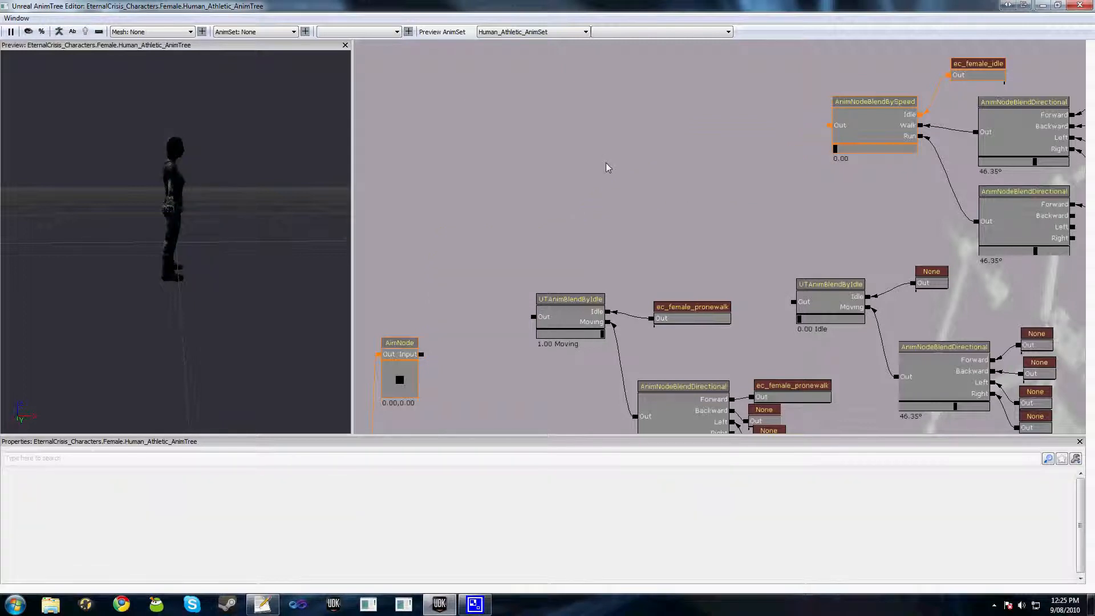
pyautogui.rightClick(606, 167)
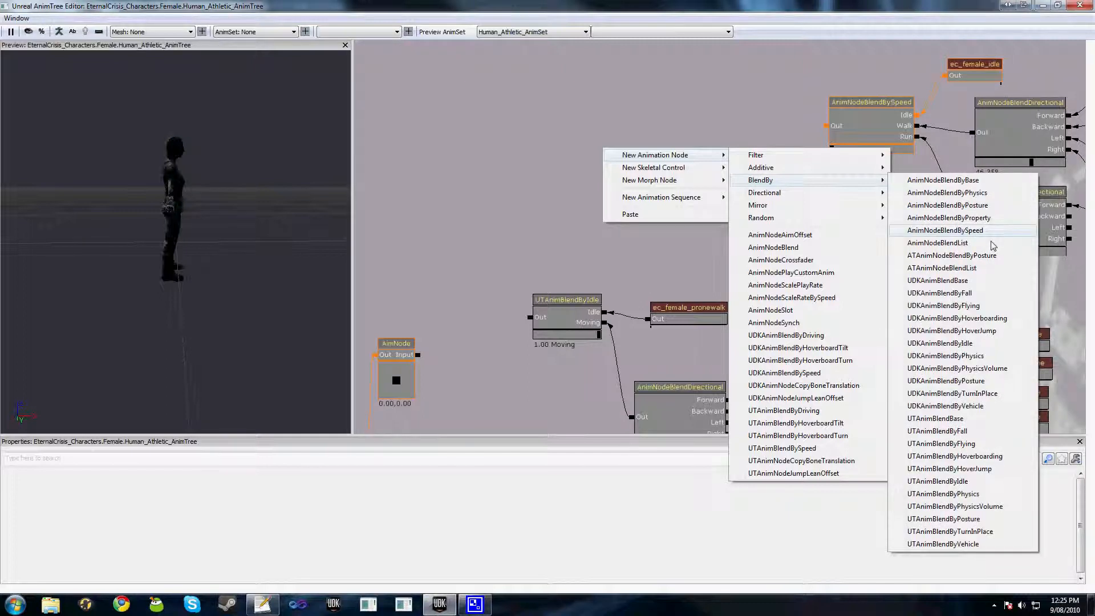
pyautogui.moveTo(943, 268)
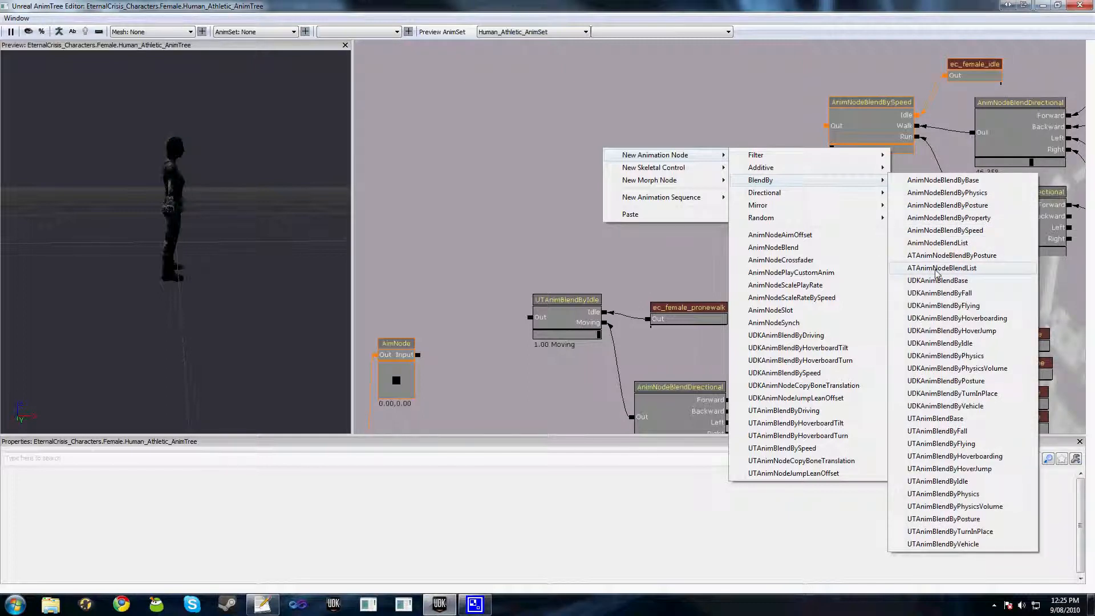
pyautogui.click(951, 255)
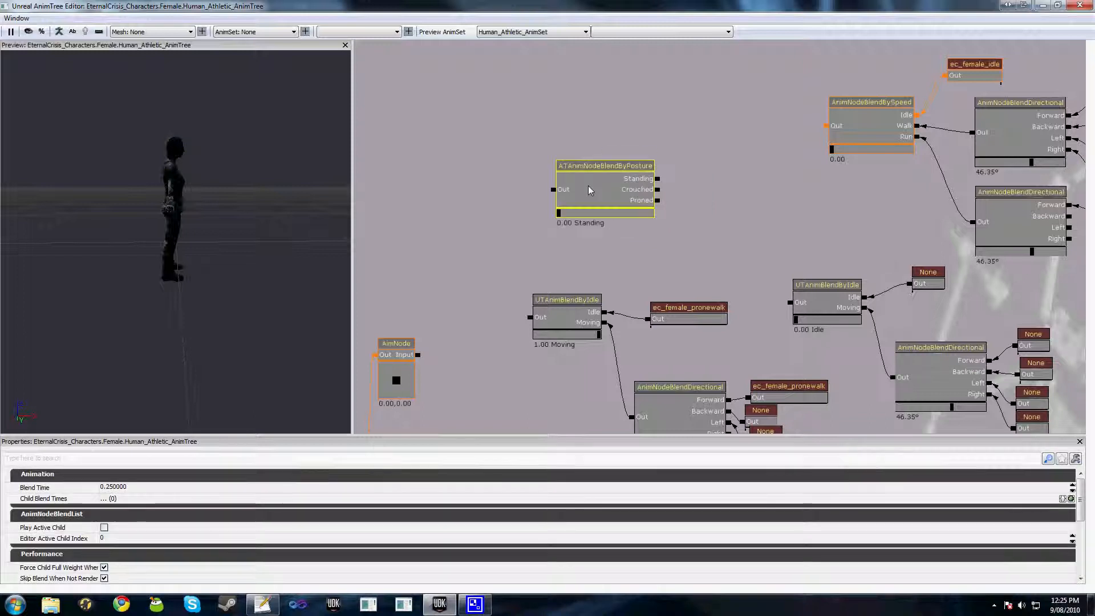
pyautogui.moveTo(480, 168)
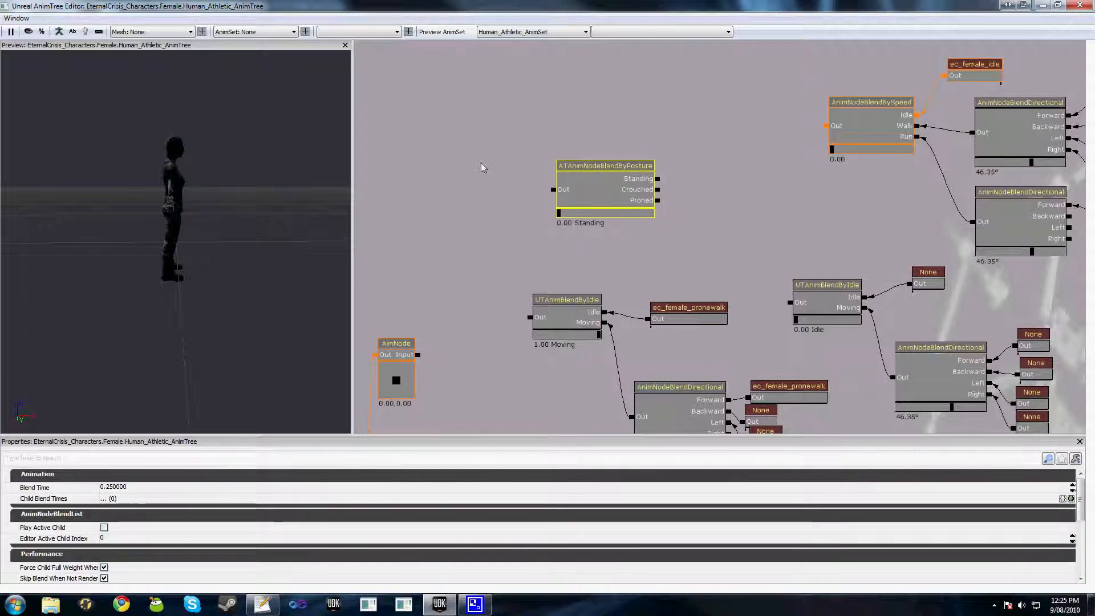
pyautogui.rightClick(480, 167)
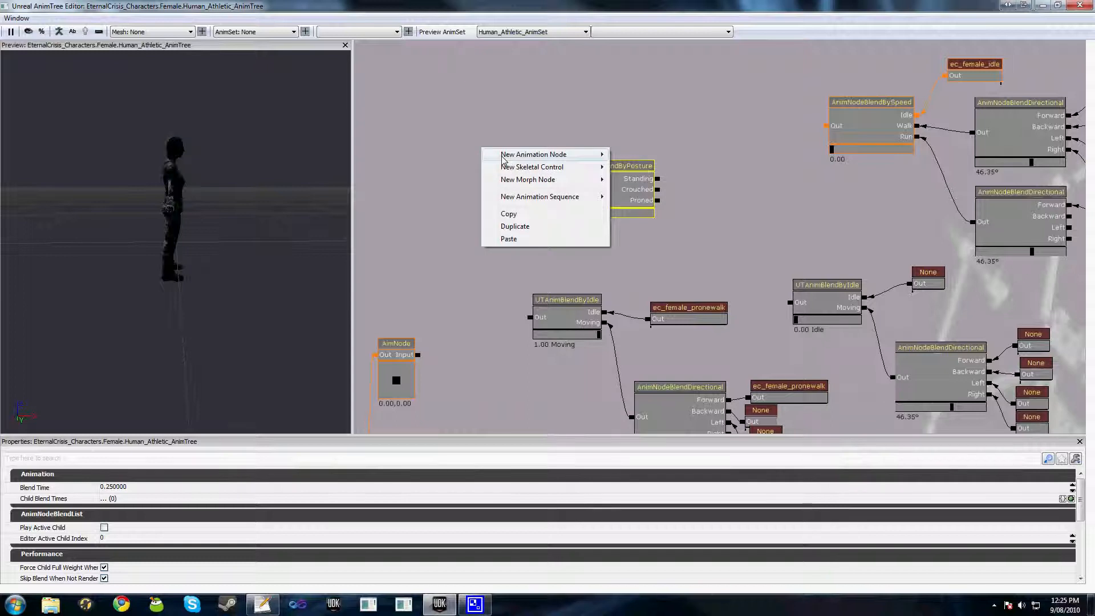
pyautogui.moveTo(466, 162)
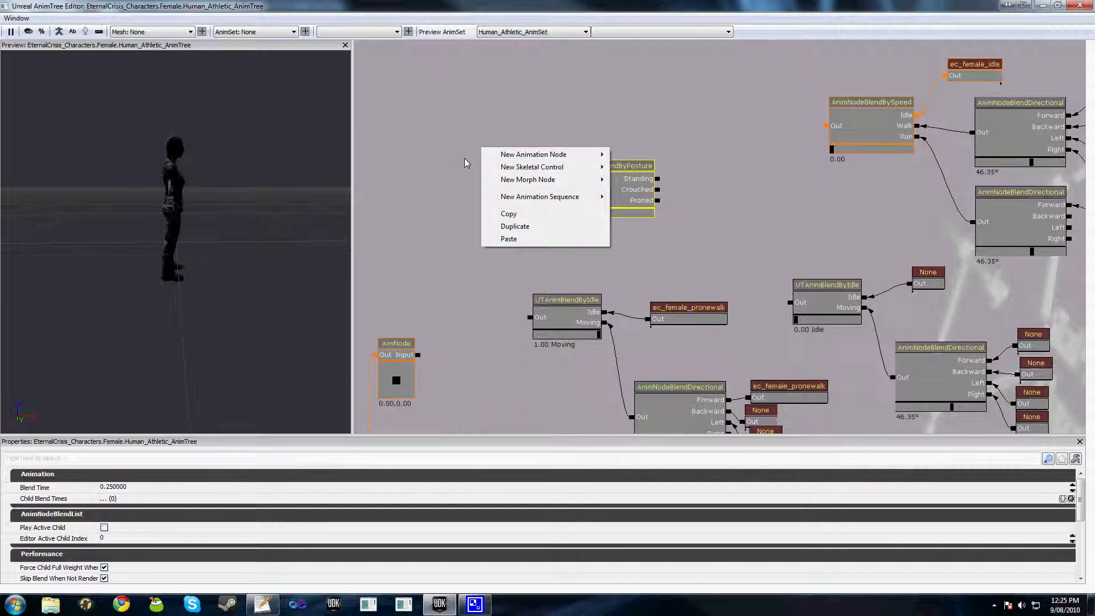
pyautogui.moveTo(442, 166)
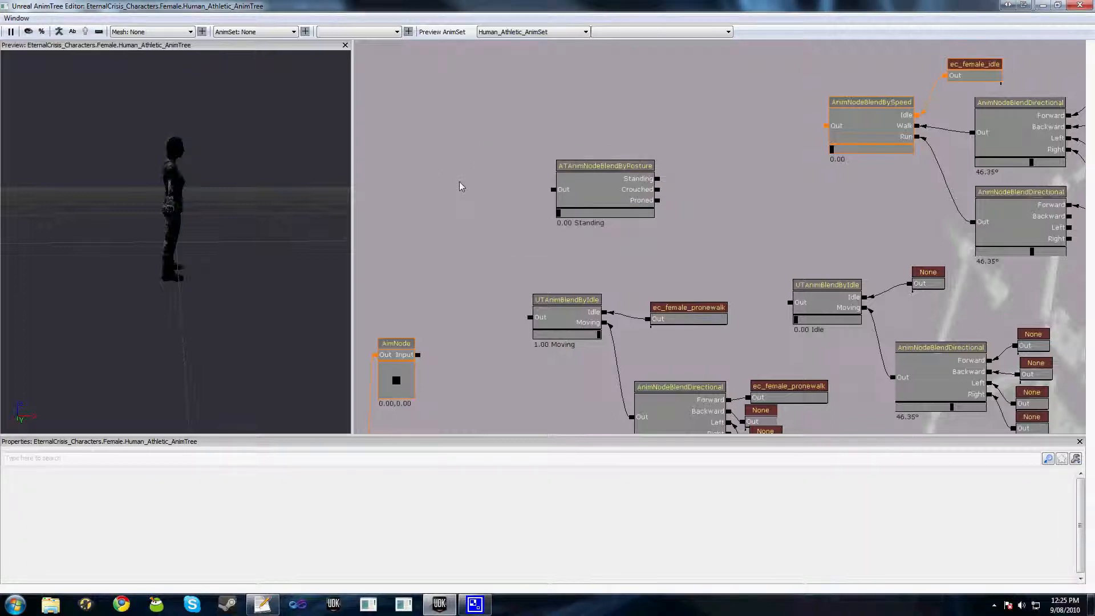
pyautogui.moveTo(423, 190)
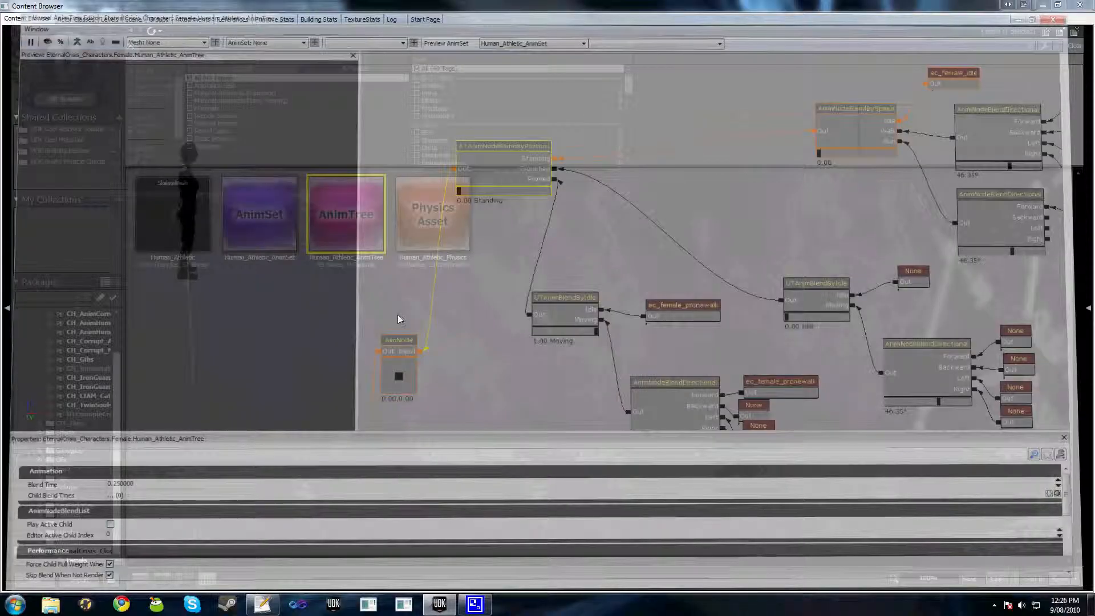
# Run a play session and enter the 'enablealone' console command to toggle prone
pyautogui.rightClick(88, 413)
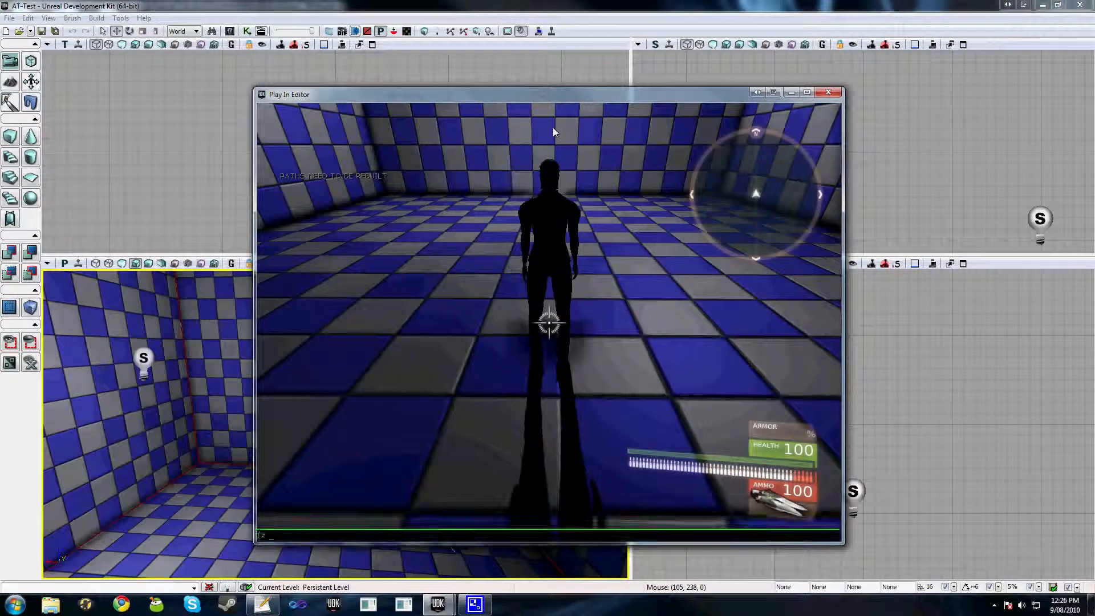
pyautogui.write('enablealone')
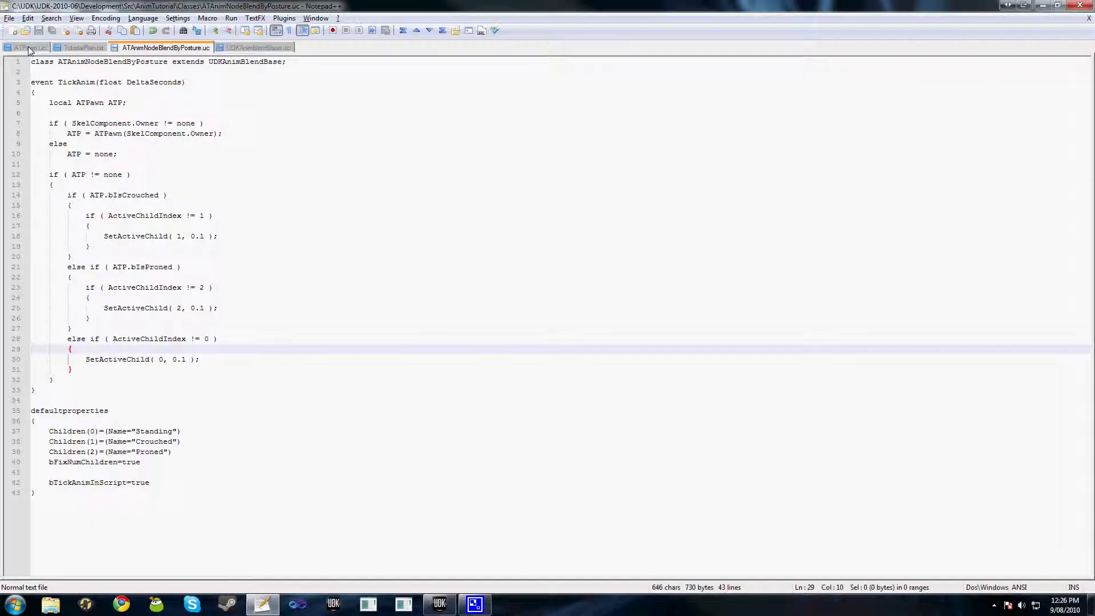
# Show ATPawn.uc and walk through its EnableProne and DisableProne exec functions toggling bIsProned
pyautogui.click(27, 46)
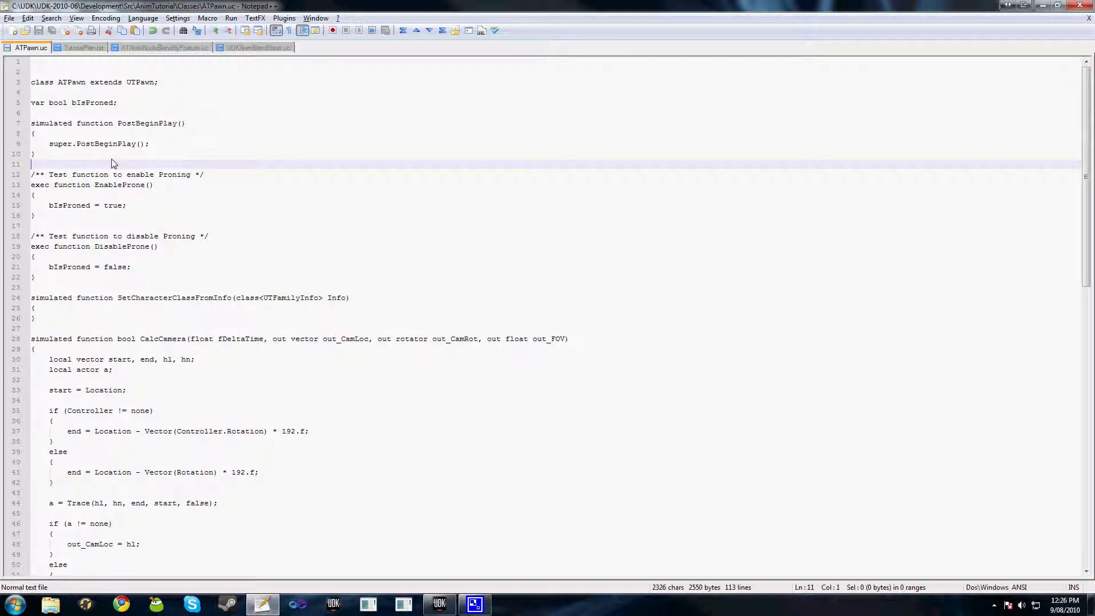
pyautogui.click(121, 185)
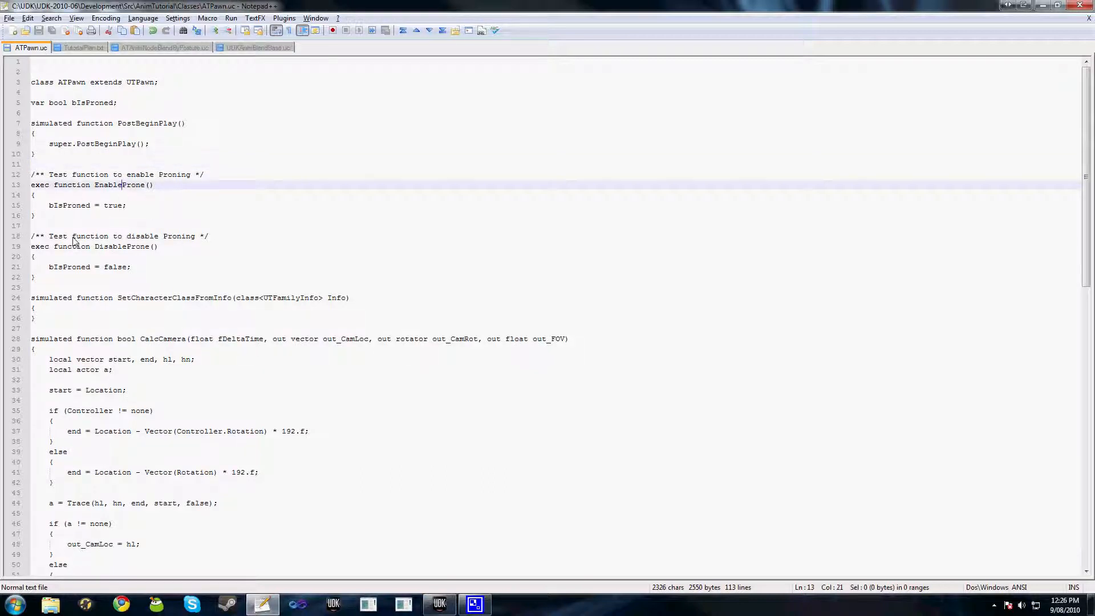
pyautogui.click(35, 205)
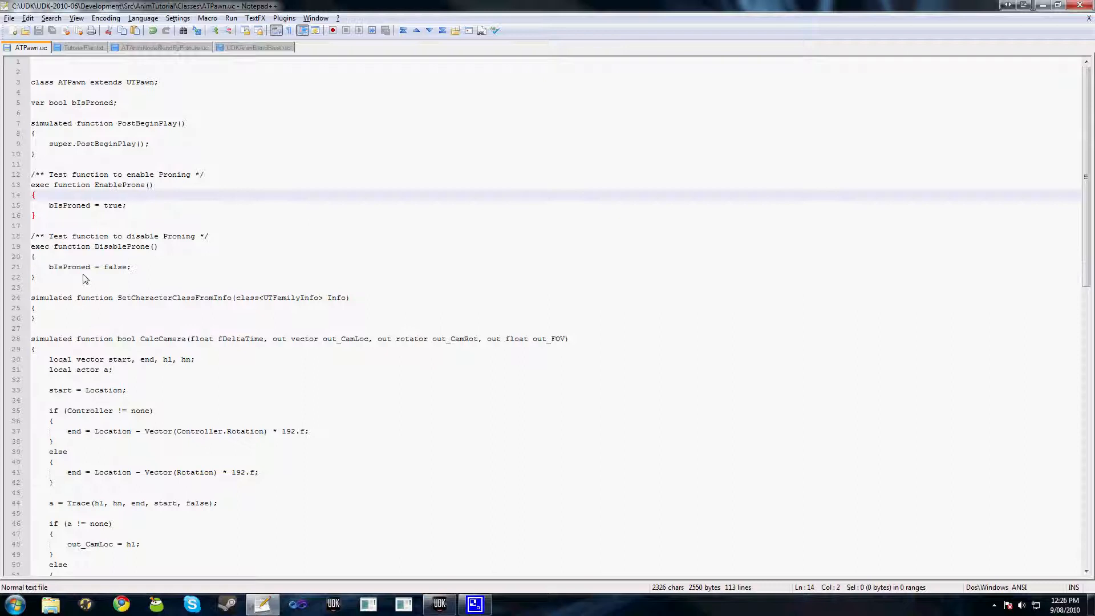
pyautogui.click(34, 277)
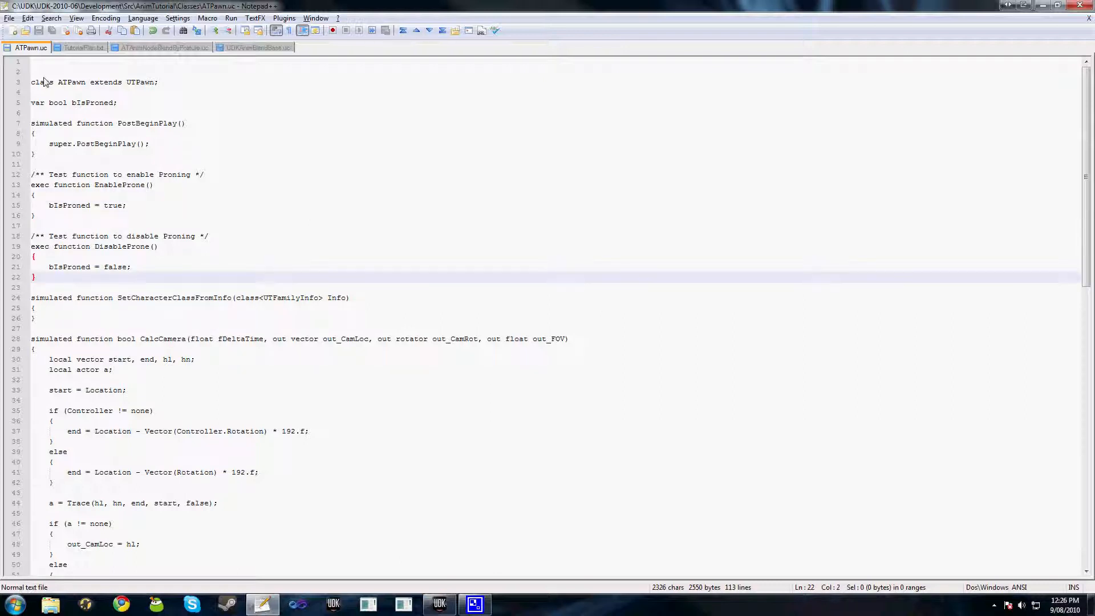
pyautogui.moveTo(83, 291)
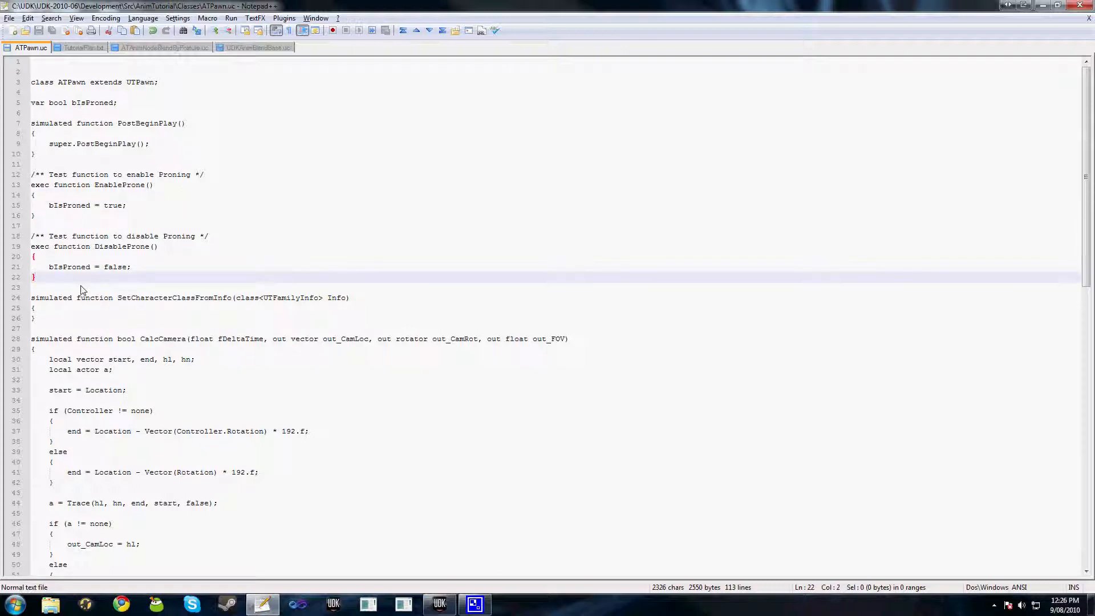
pyautogui.moveTo(92, 288)
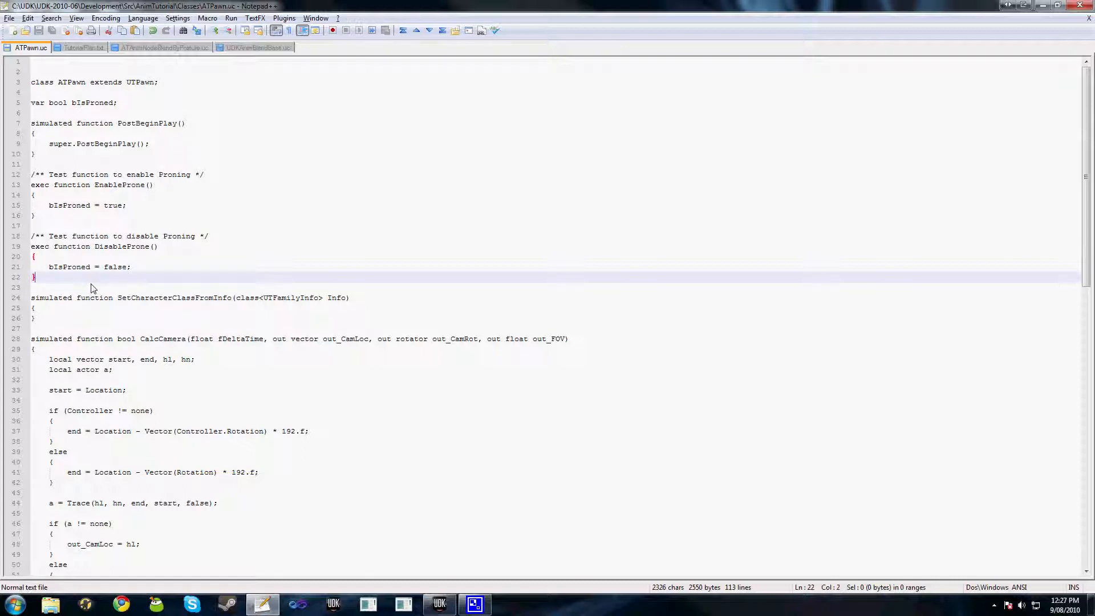
pyautogui.moveTo(98, 293)
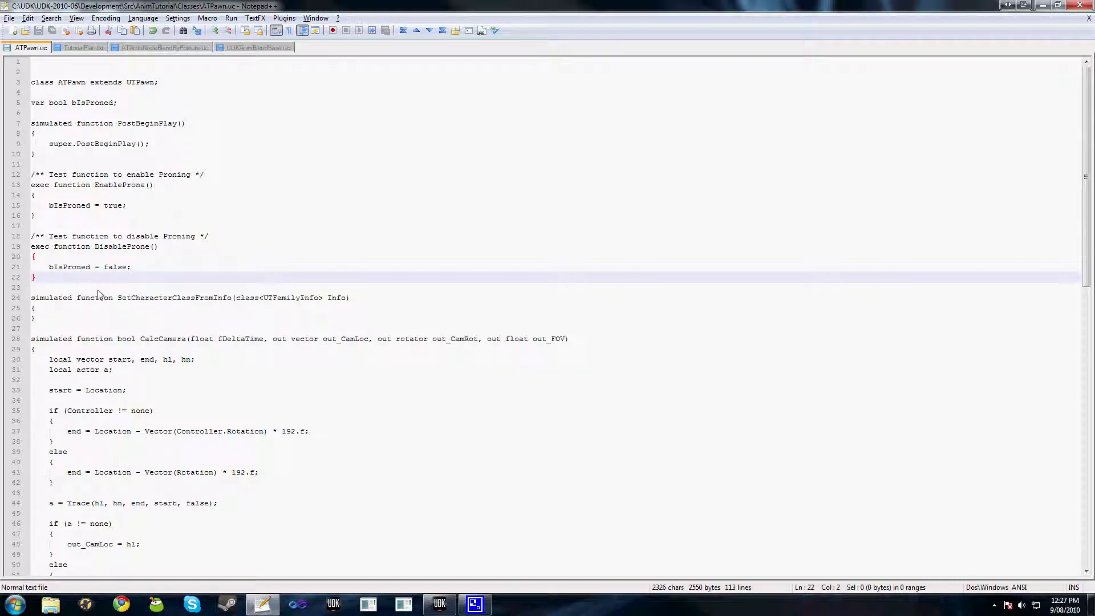